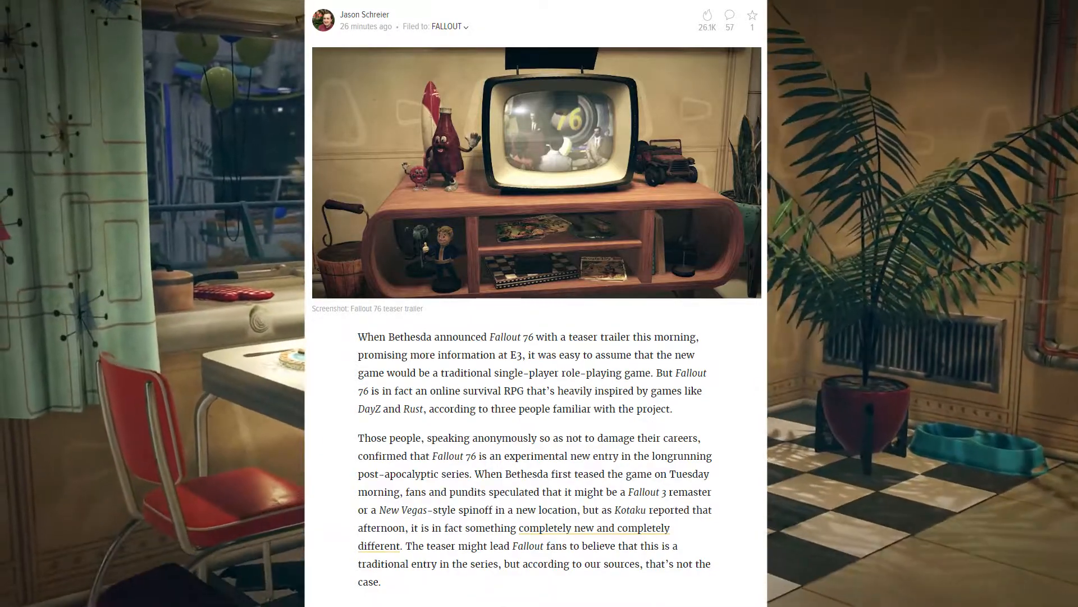
scroll(down, 3)
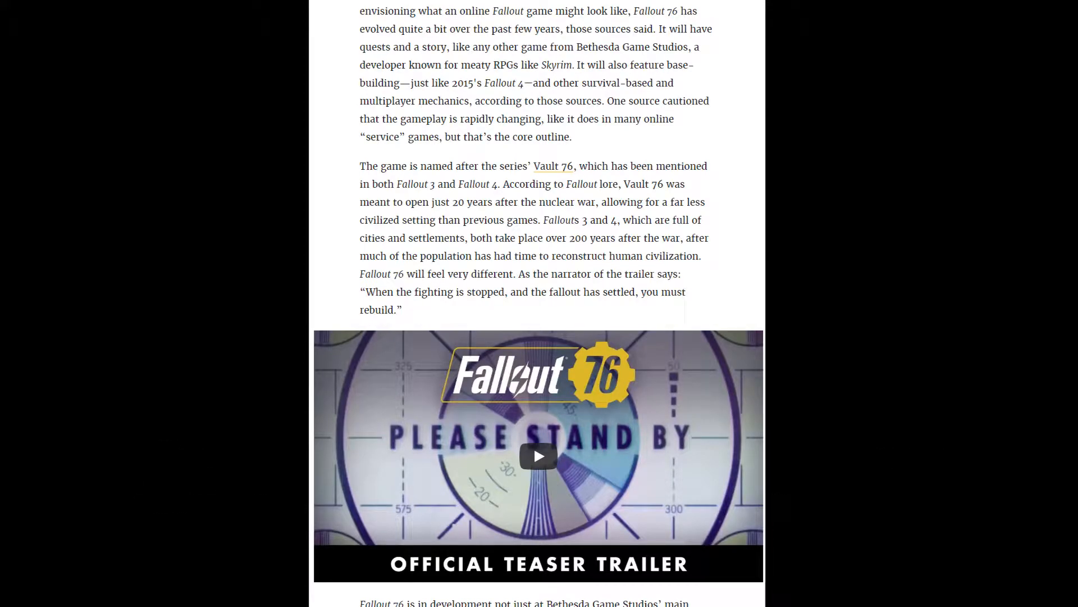
scroll(down, 3)
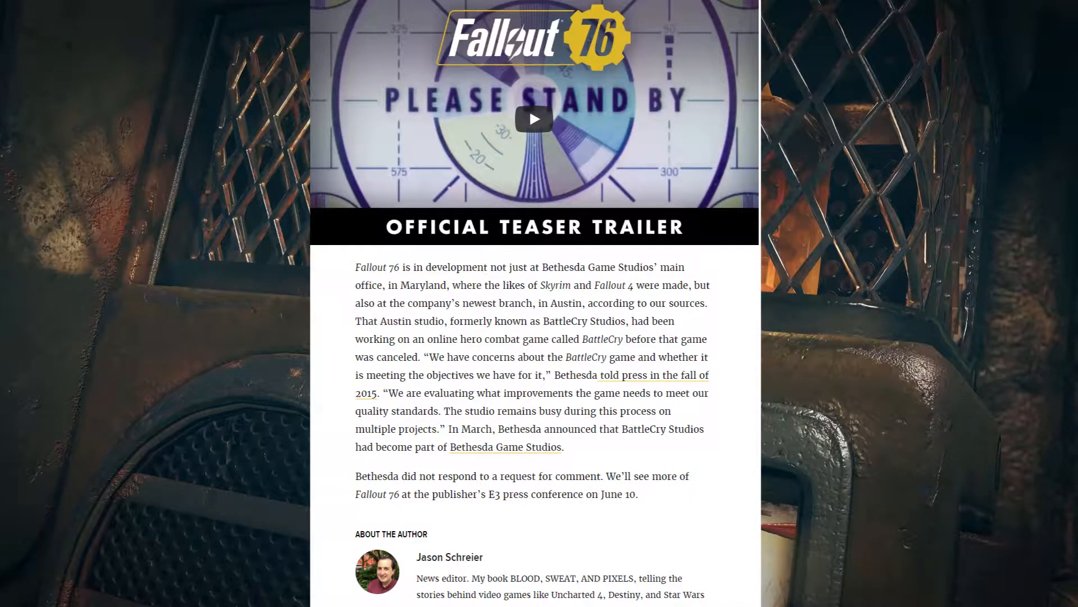
click(534, 118)
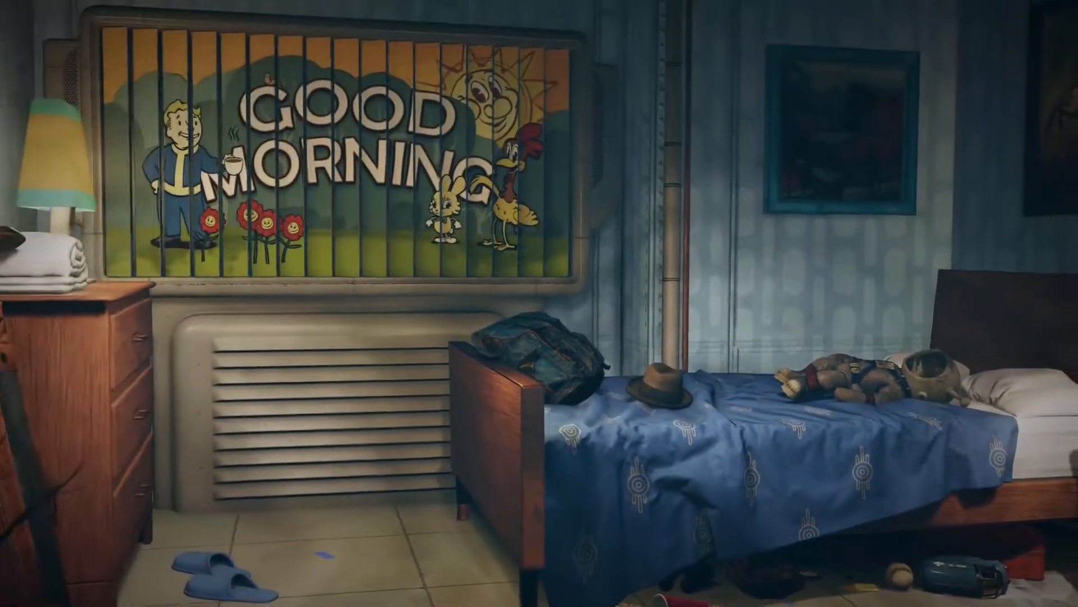